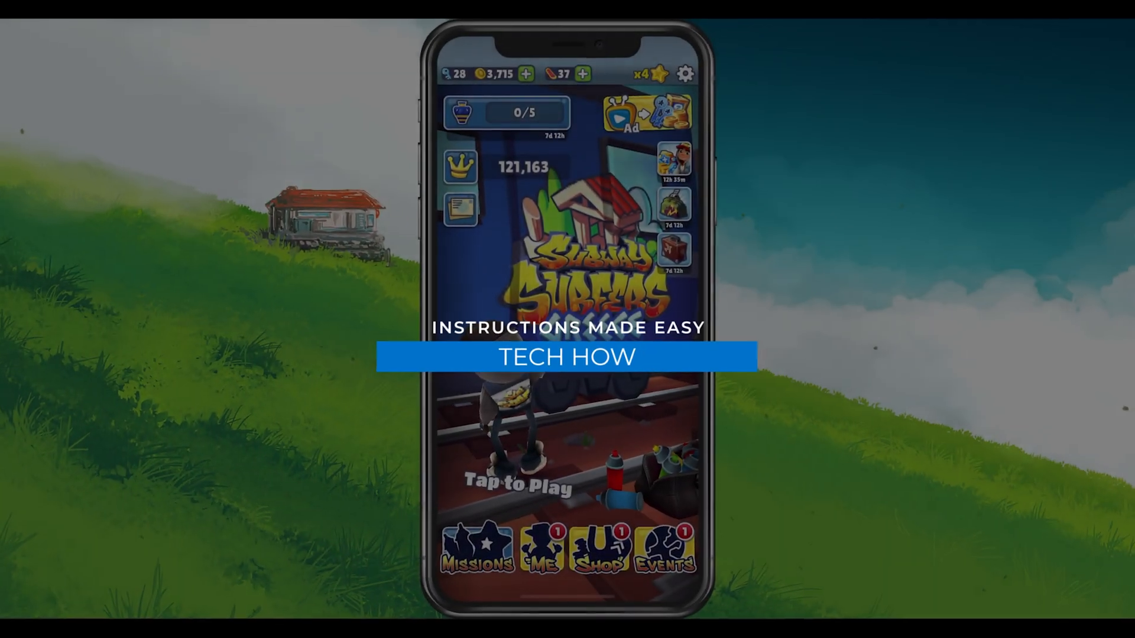
- Dismiss the Burger King Challenge announcement in the App Store and return to the Home Screen
{"action": "left_click", "coordinate": [601, 553]}
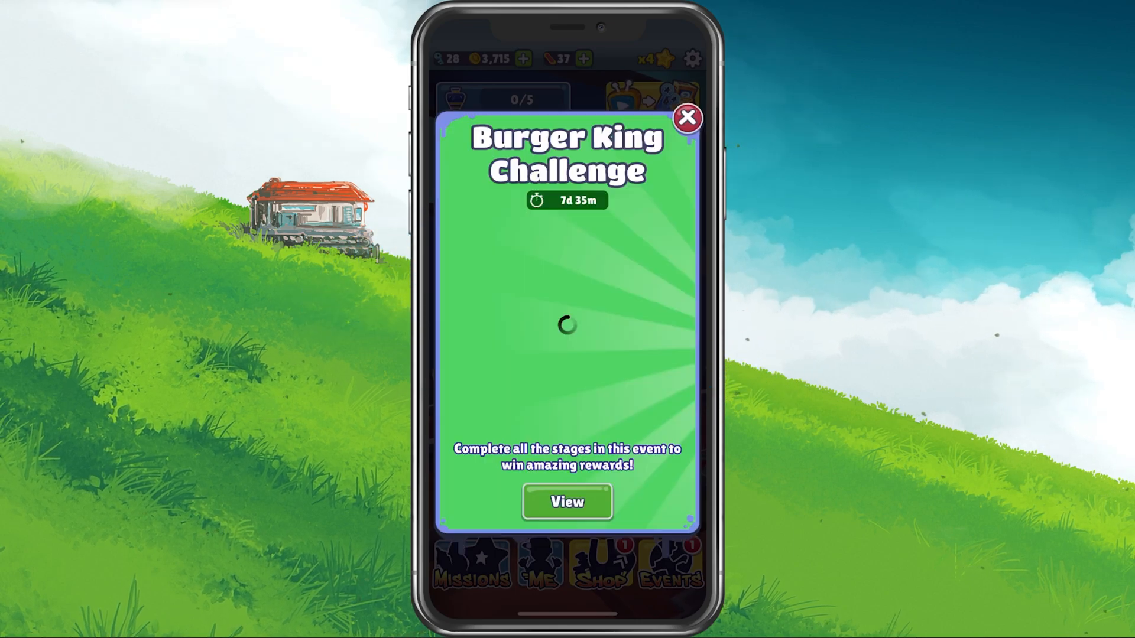
{"action": "left_click", "coordinate": [566, 501]}
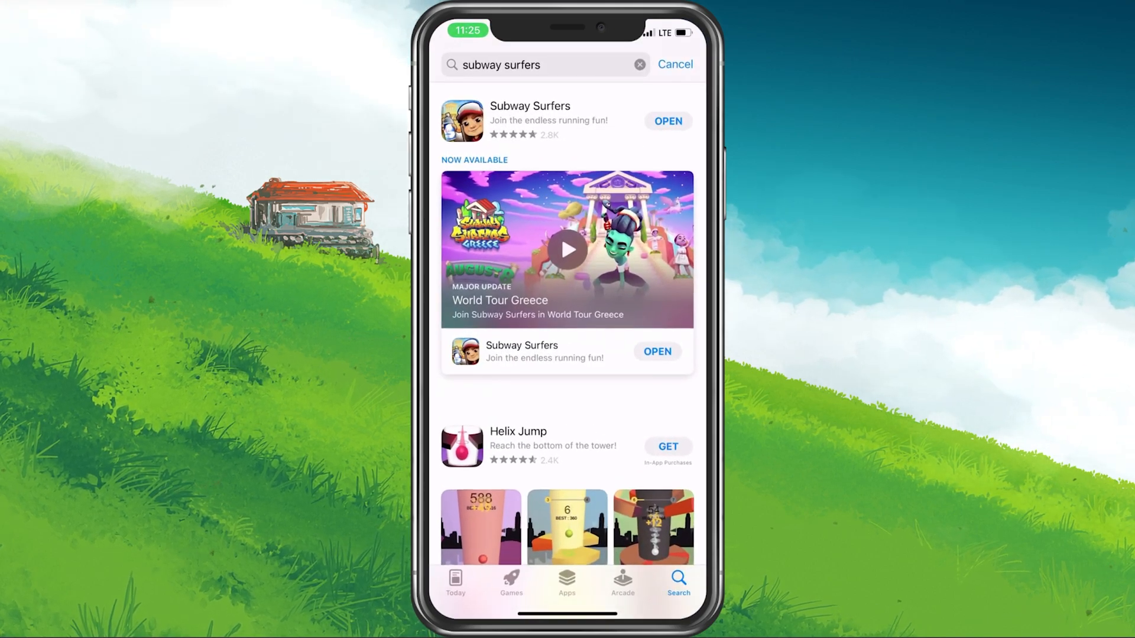
{"action": "left_click", "coordinate": [529, 121]}
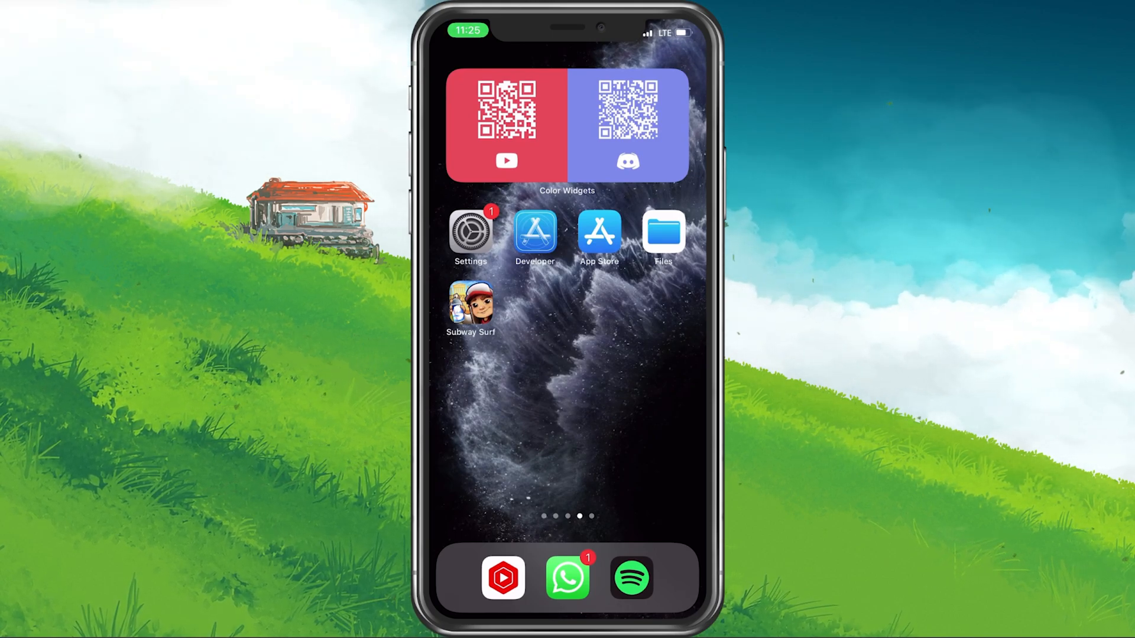
- Set Background App Refresh to Off under Settings > General, then return to General
{"action": "left_click", "coordinate": [469, 231]}
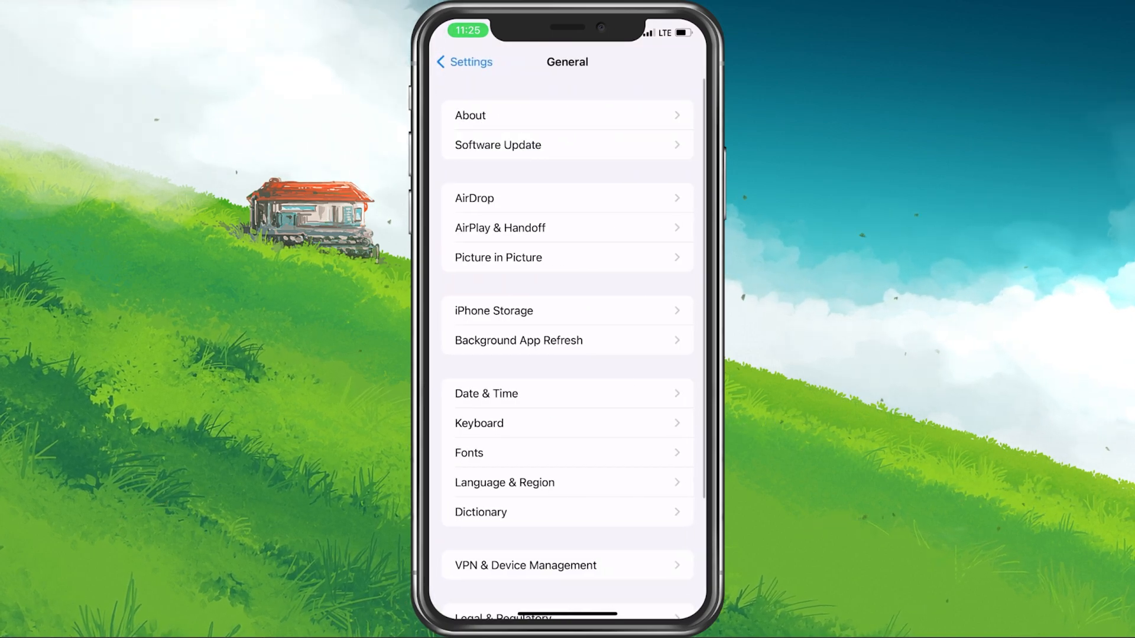
{"action": "left_click", "coordinate": [518, 341]}
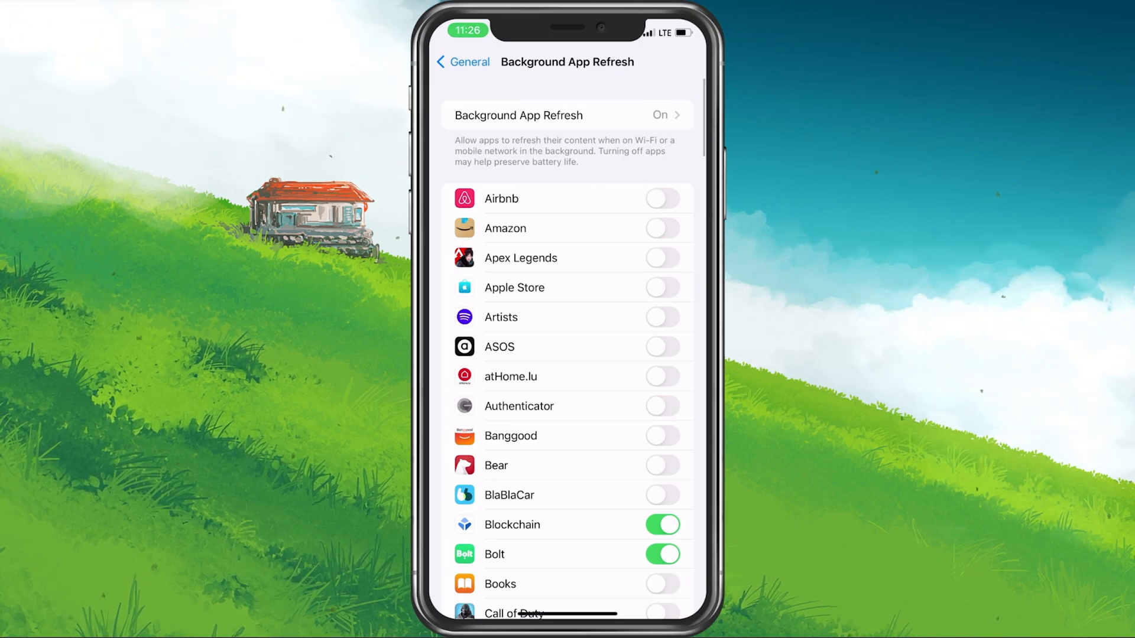
{"action": "left_click", "coordinate": [566, 115]}
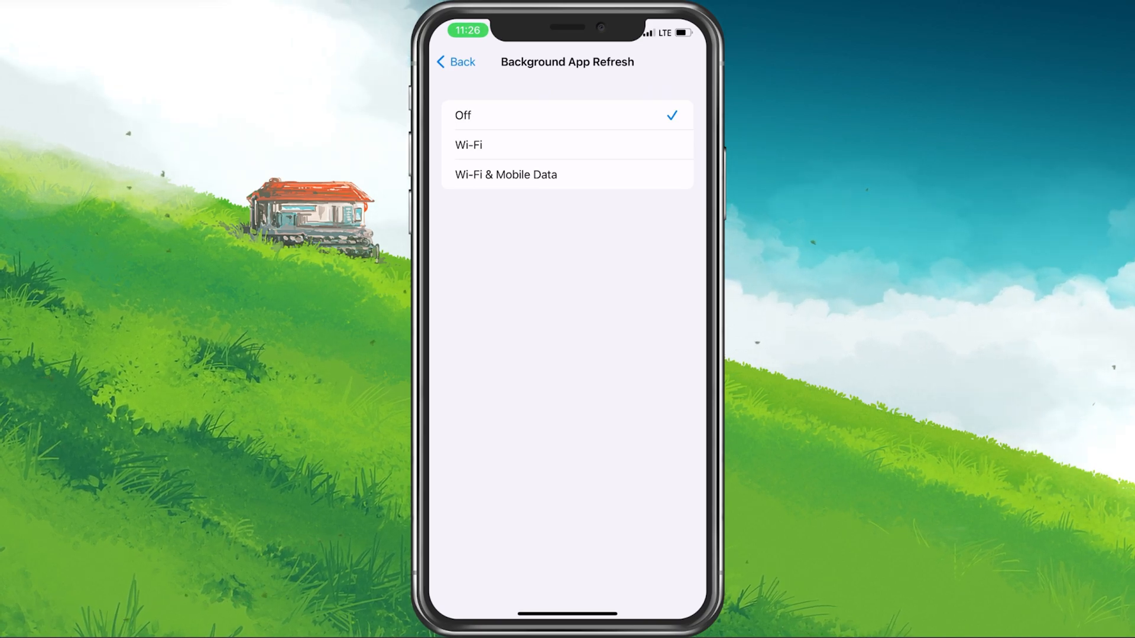
{"action": "left_click", "coordinate": [455, 61]}
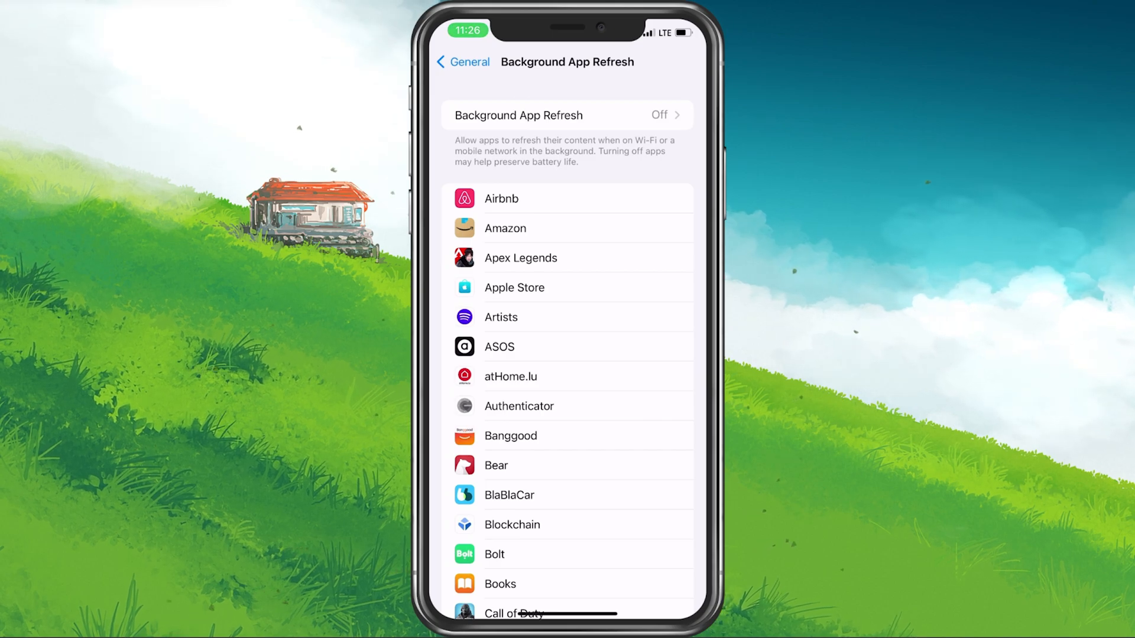
{"action": "left_click", "coordinate": [463, 62]}
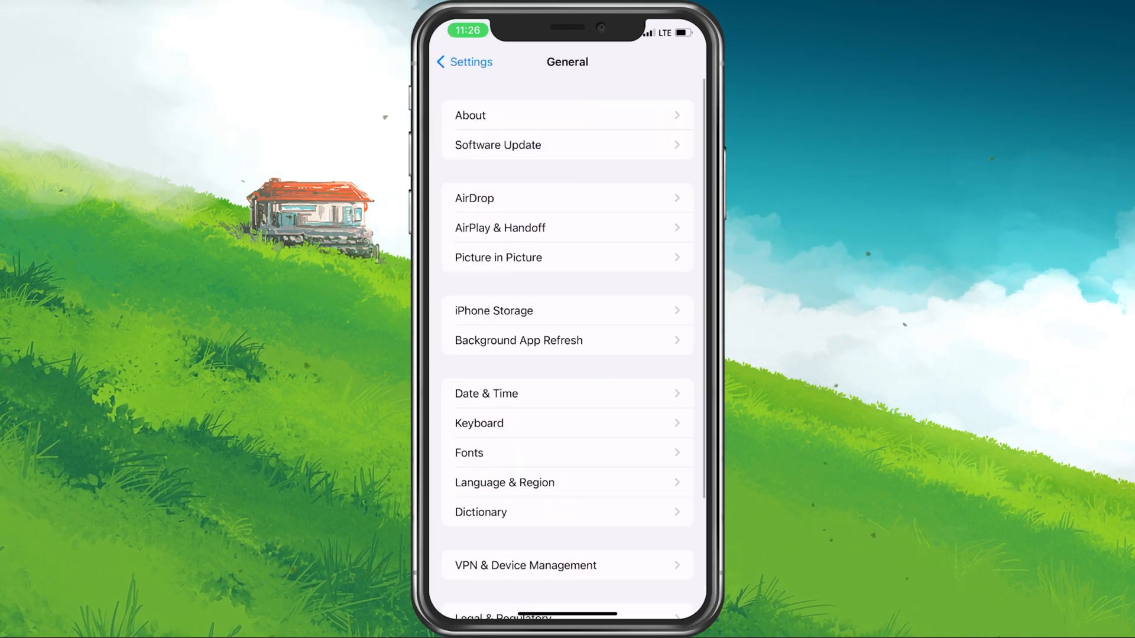
{"action": "left_click", "coordinate": [494, 311]}
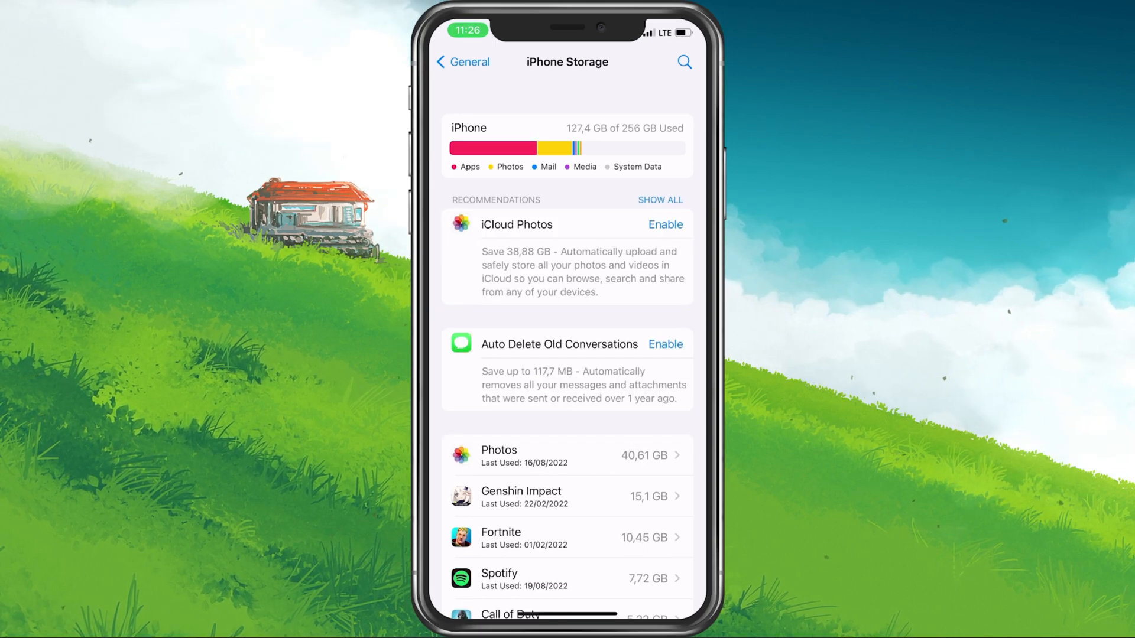
{"action": "left_click", "coordinate": [660, 200]}
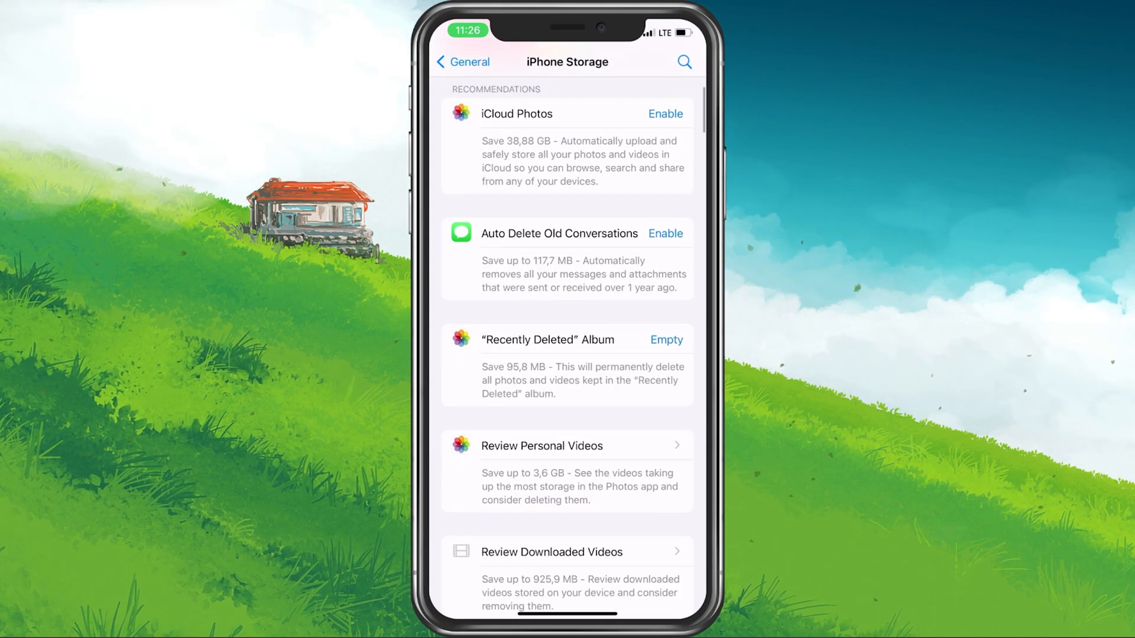
{"action": "scroll", "scroll_direction": "down", "scroll_amount": 3}
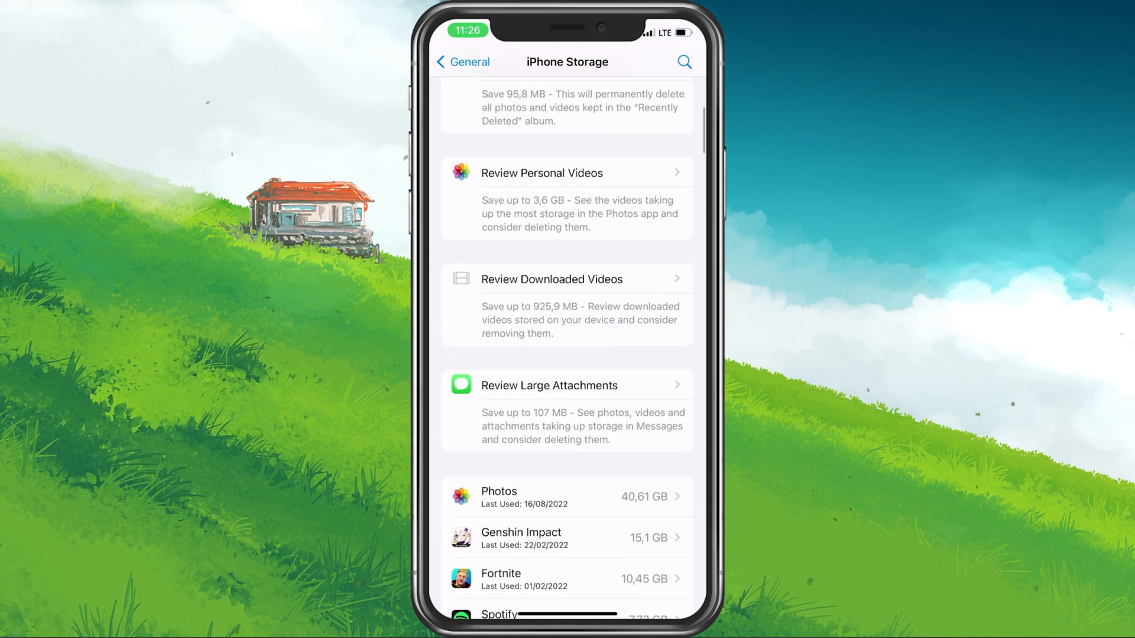
{"action": "scroll", "scroll_direction": "down", "scroll_amount": 3}
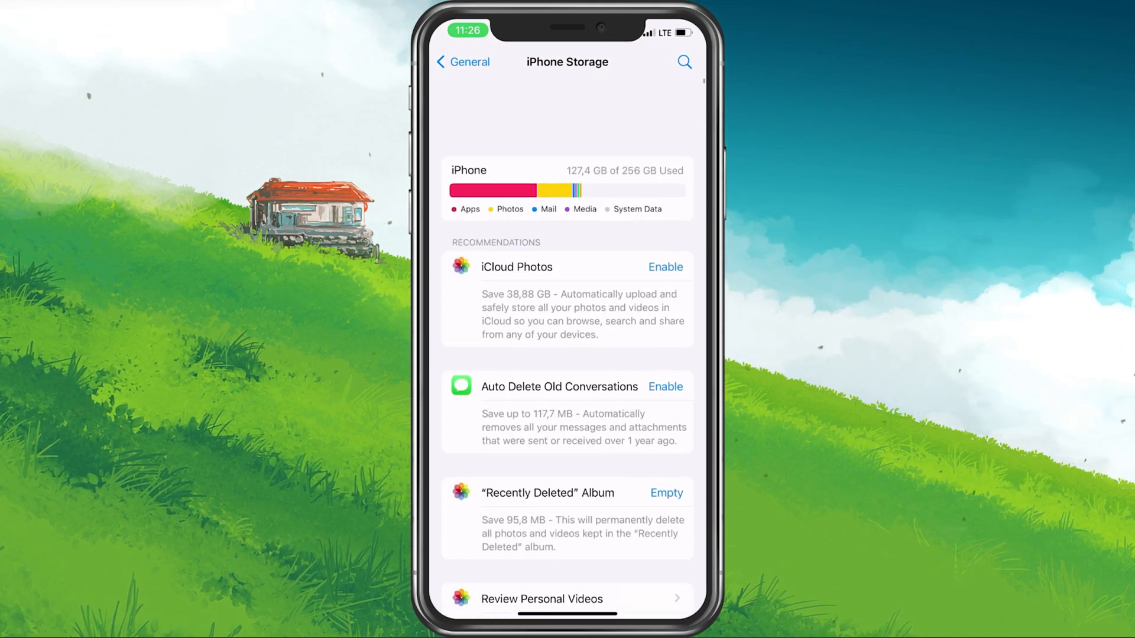
{"action": "scroll", "scroll_direction": "up", "scroll_amount": 3}
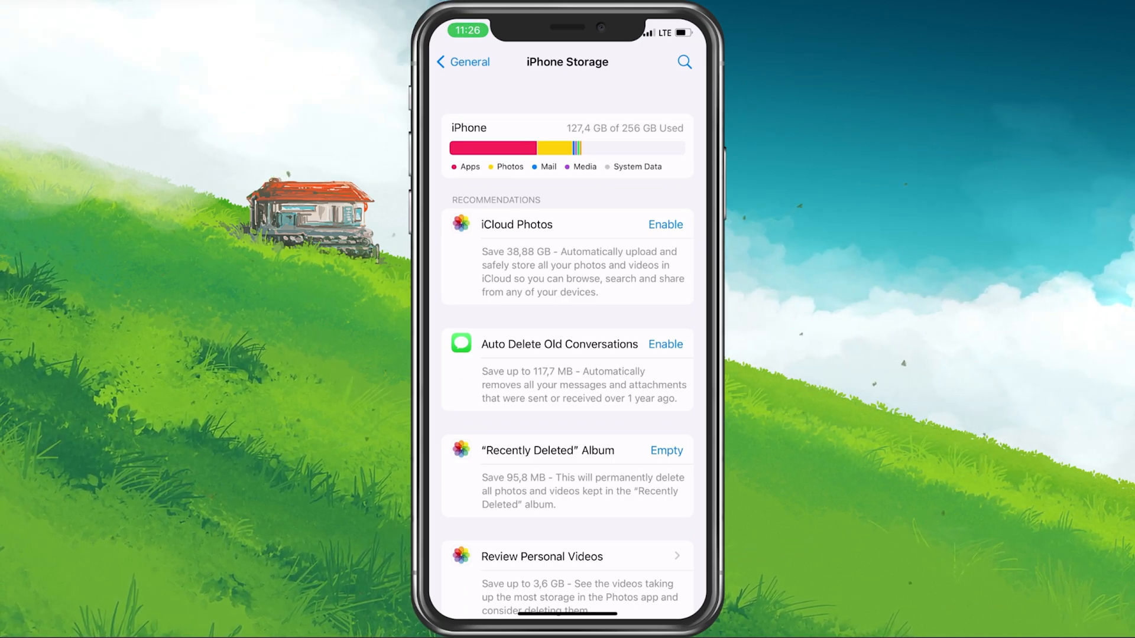
{"action": "left_click", "coordinate": [463, 62]}
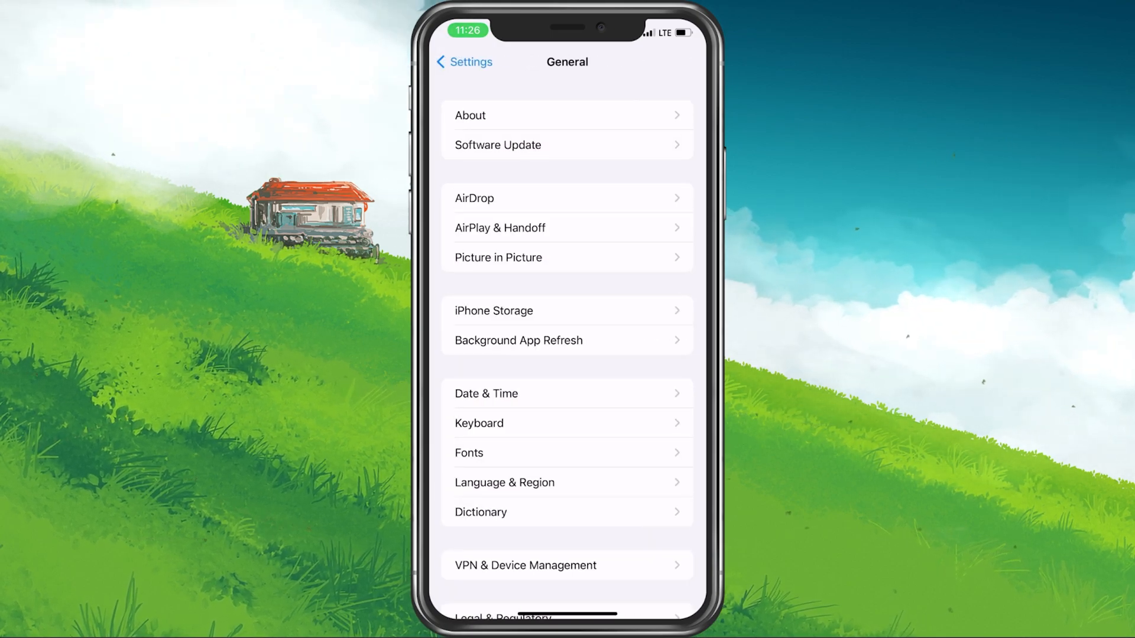
- View the available iOS 15.6.1 update in General > Software Update, then choose Shut Down
{"action": "left_click", "coordinate": [463, 62]}
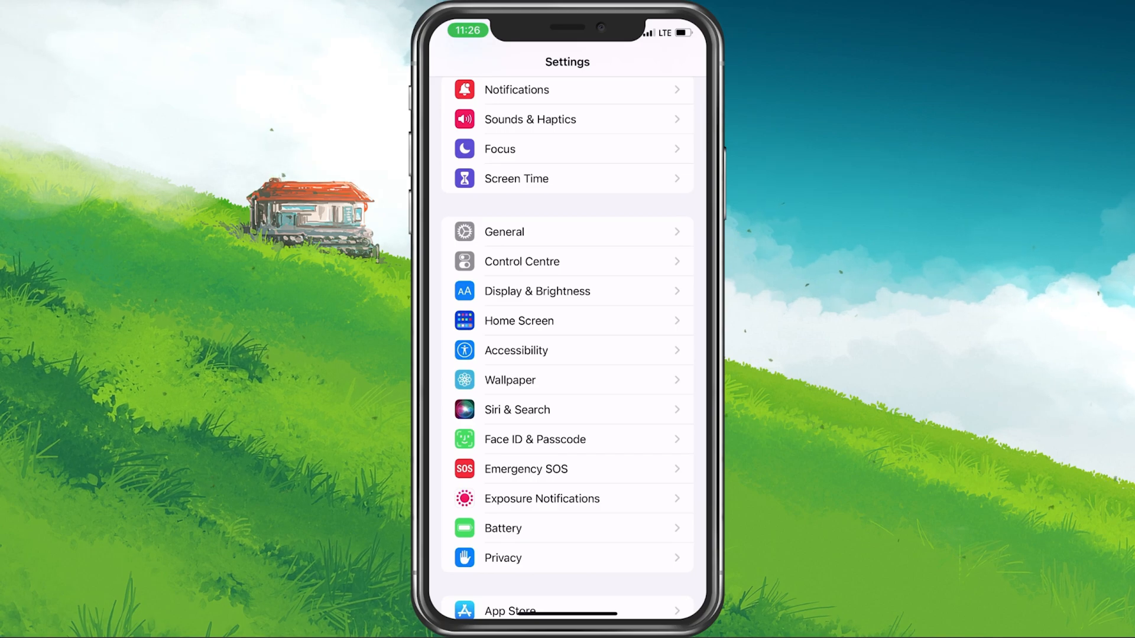
{"action": "left_click", "coordinate": [503, 232]}
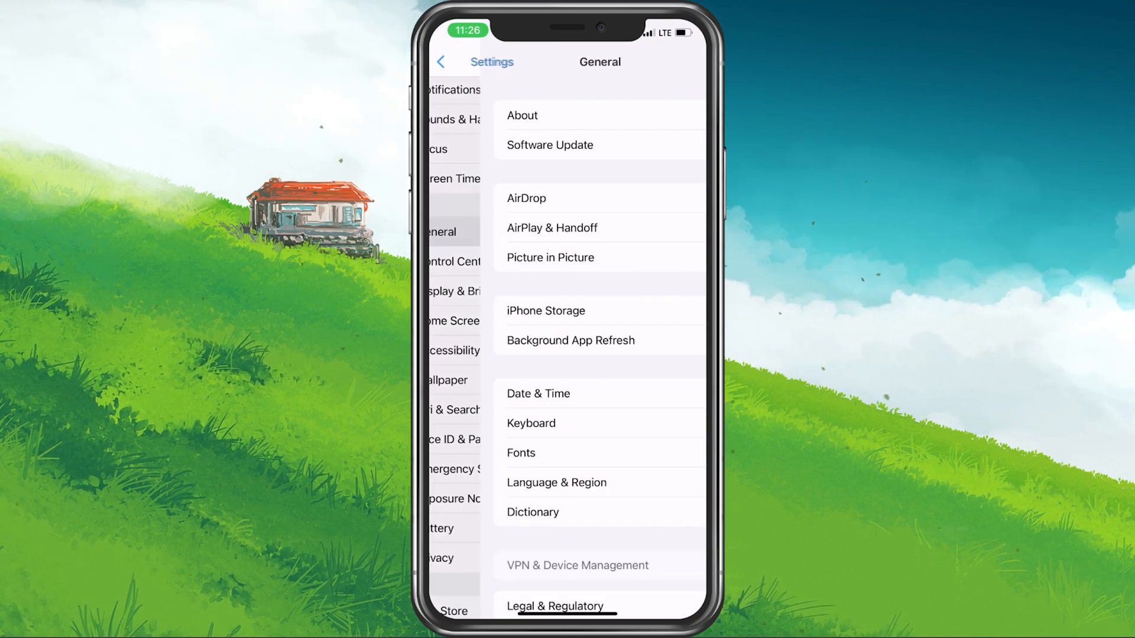
{"action": "left_click", "coordinate": [550, 144]}
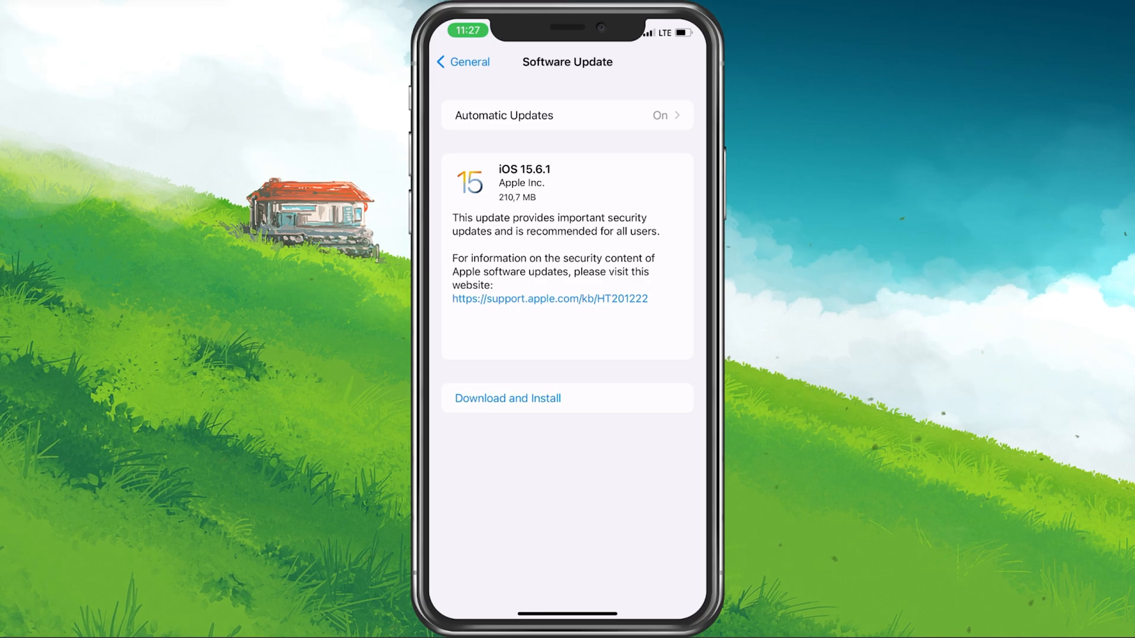
{"action": "left_click", "coordinate": [462, 61]}
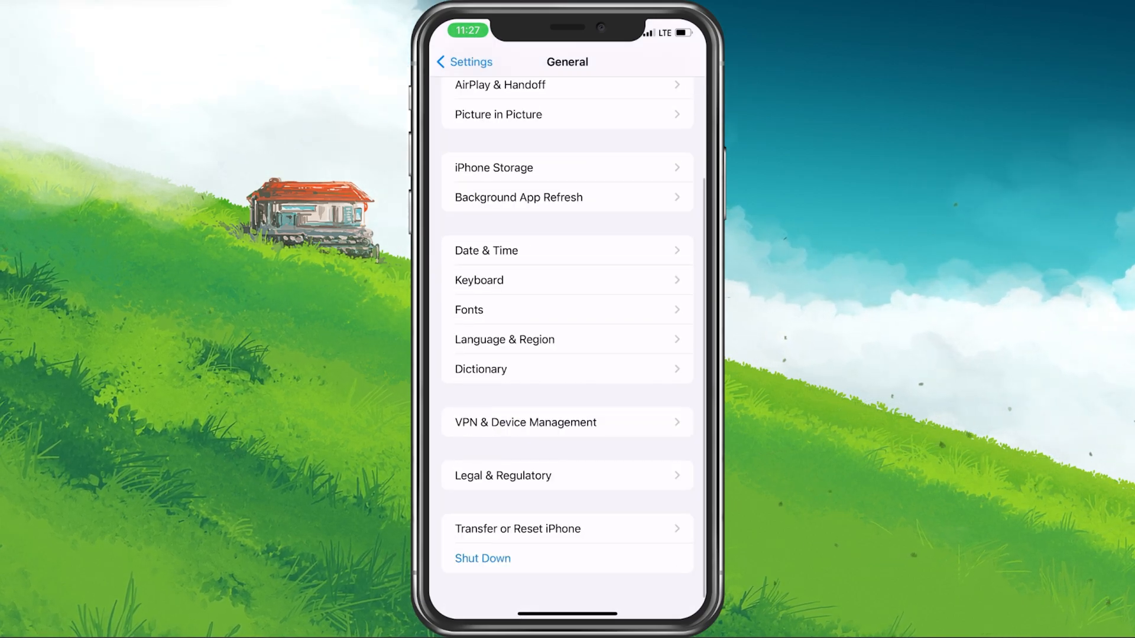
{"action": "left_click", "coordinate": [482, 558]}
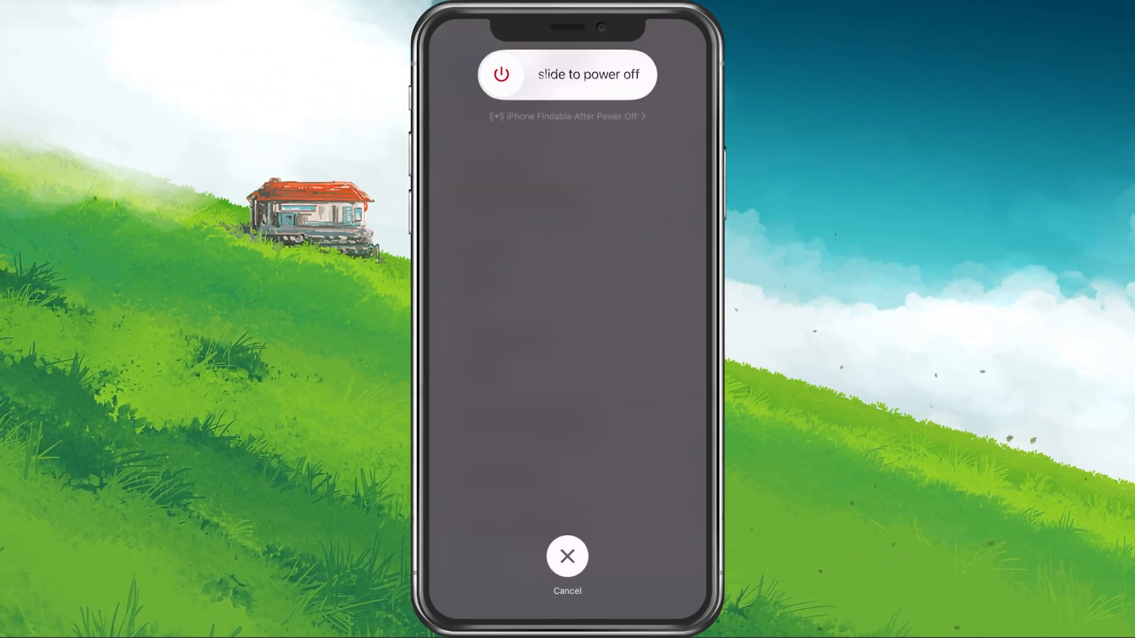